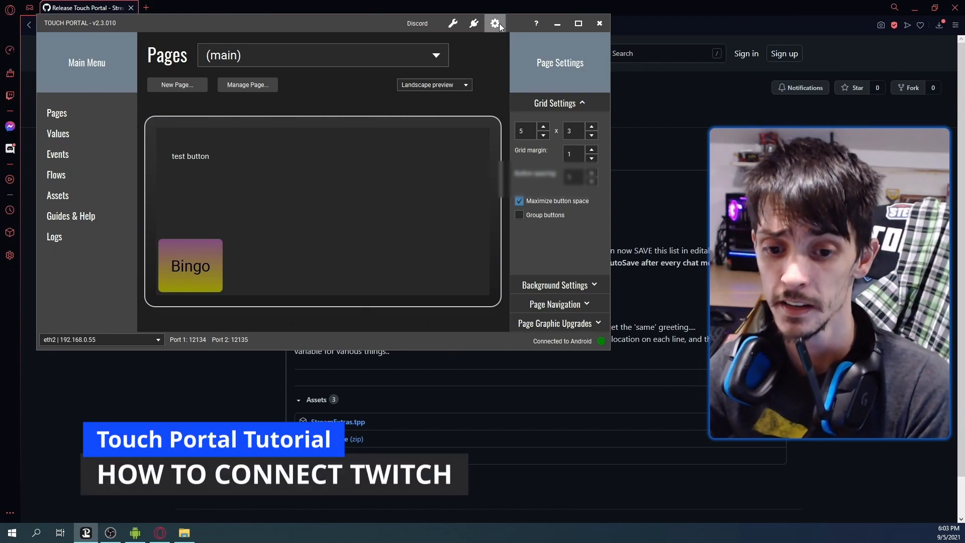
# Step: Open Touch Portal settings on the Twitch connection section
pyautogui.click(495, 24)
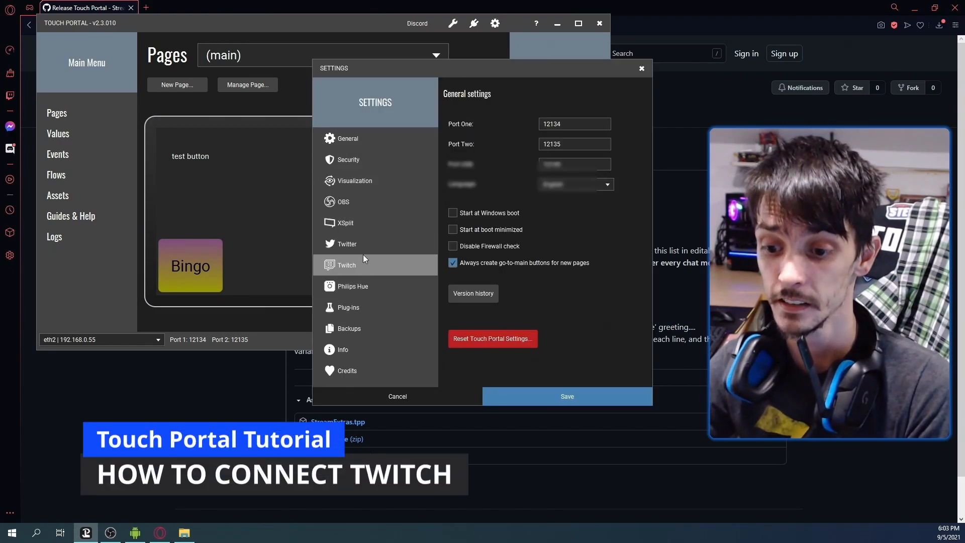
pyautogui.click(347, 265)
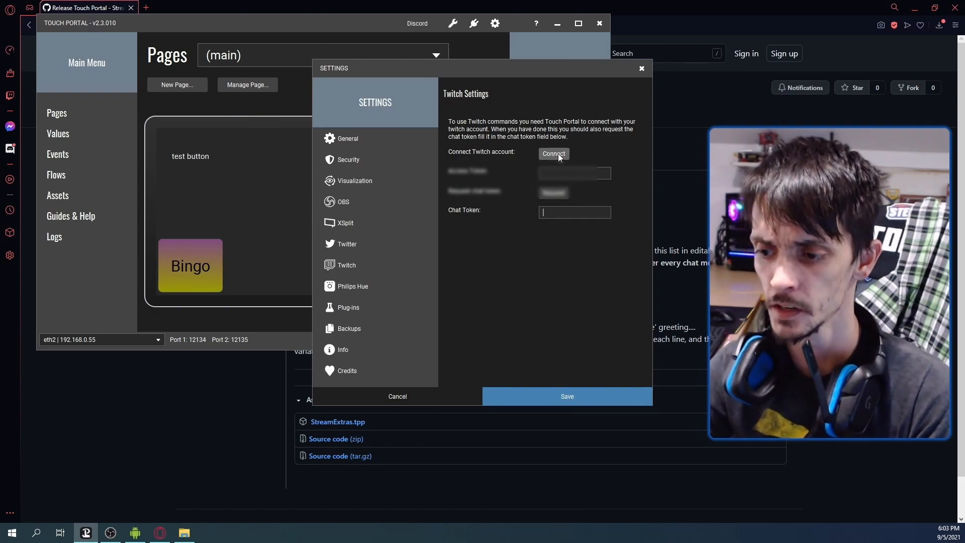
# Step: Connect Twitch, enter the access token, and authorize the chat token generator
pyautogui.click(552, 153)
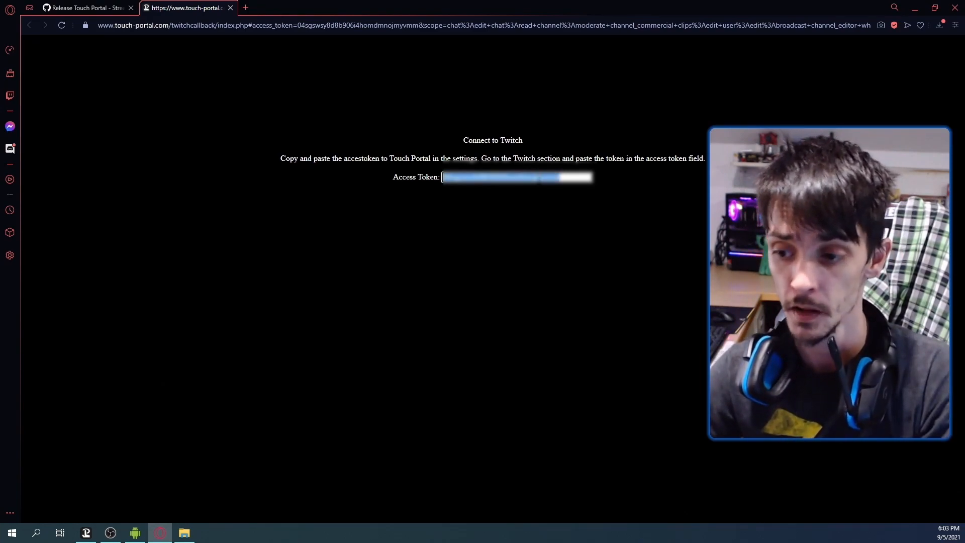
pyautogui.click(86, 532)
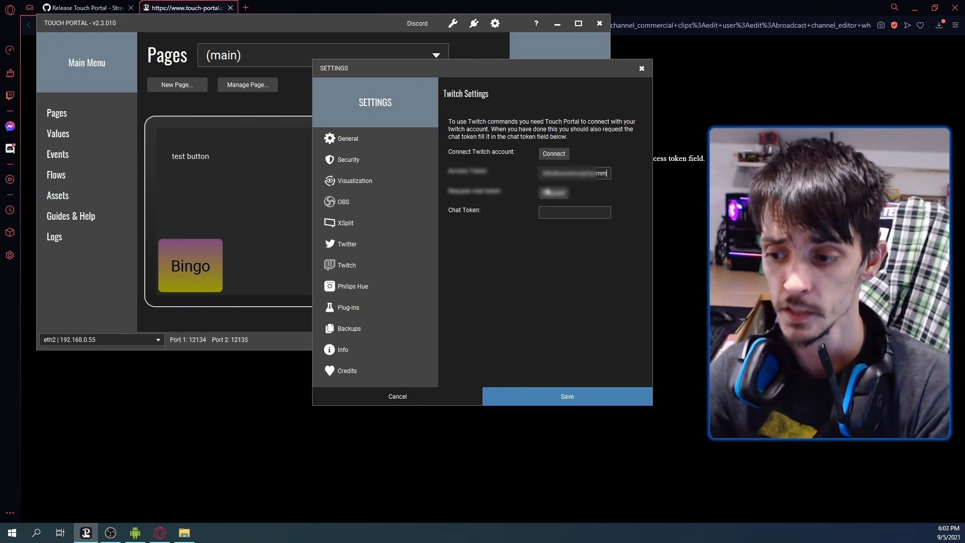
pyautogui.click(553, 154)
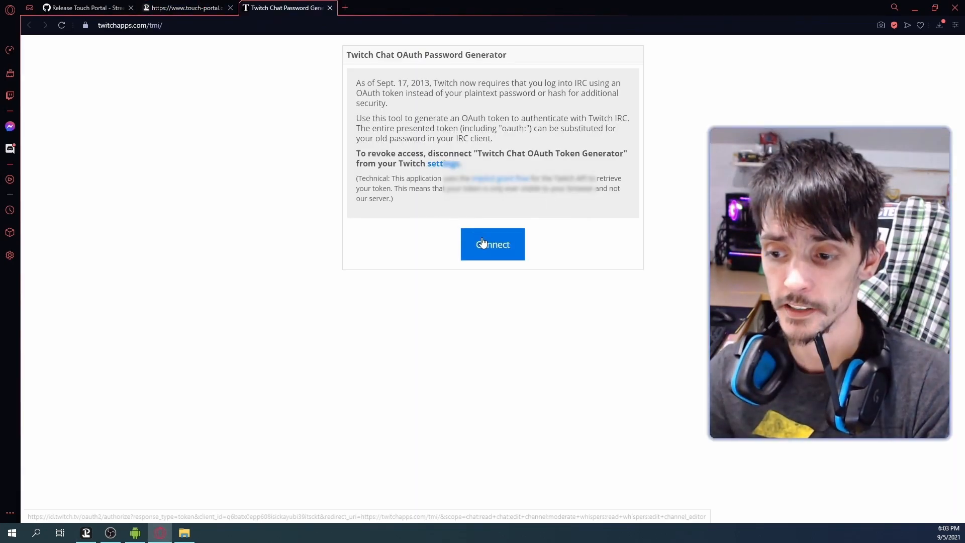
pyautogui.click(492, 243)
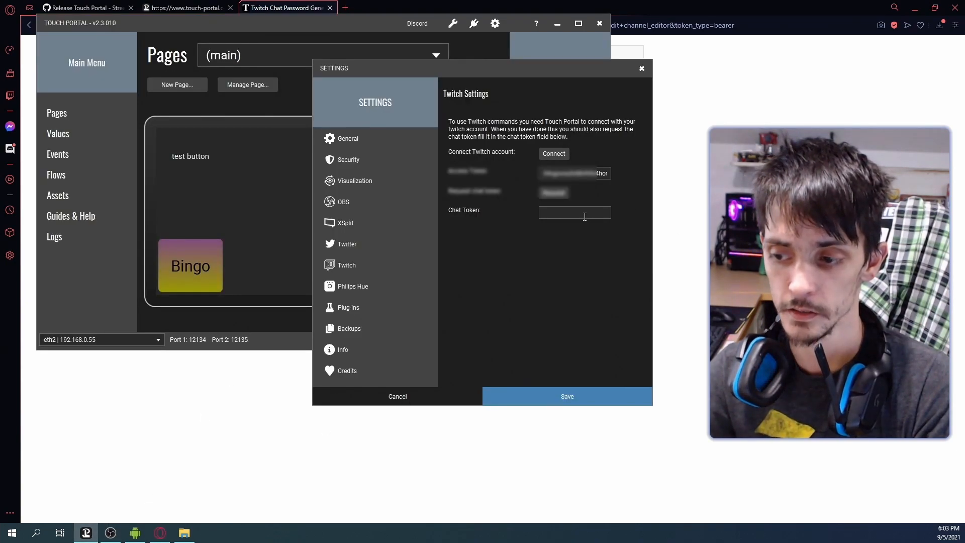
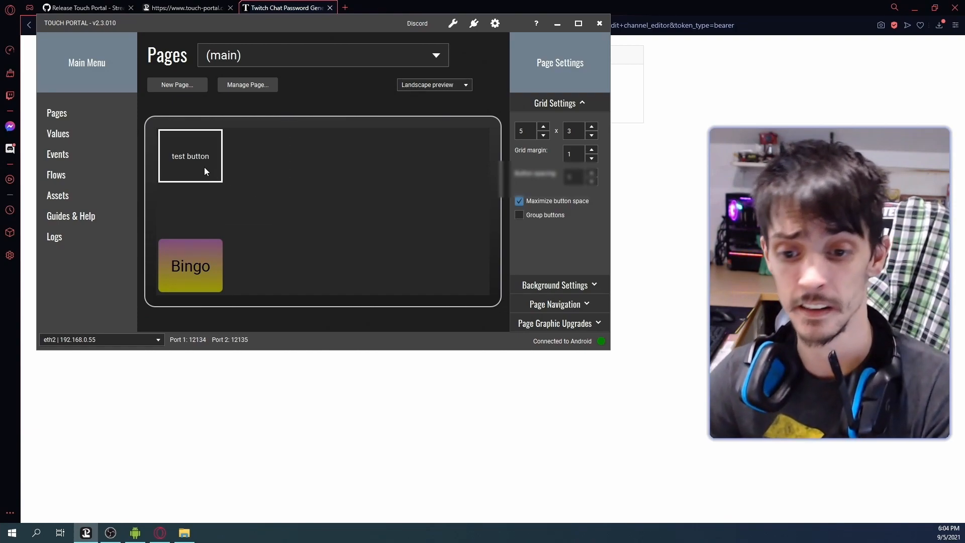
pyautogui.doubleClick(190, 155)
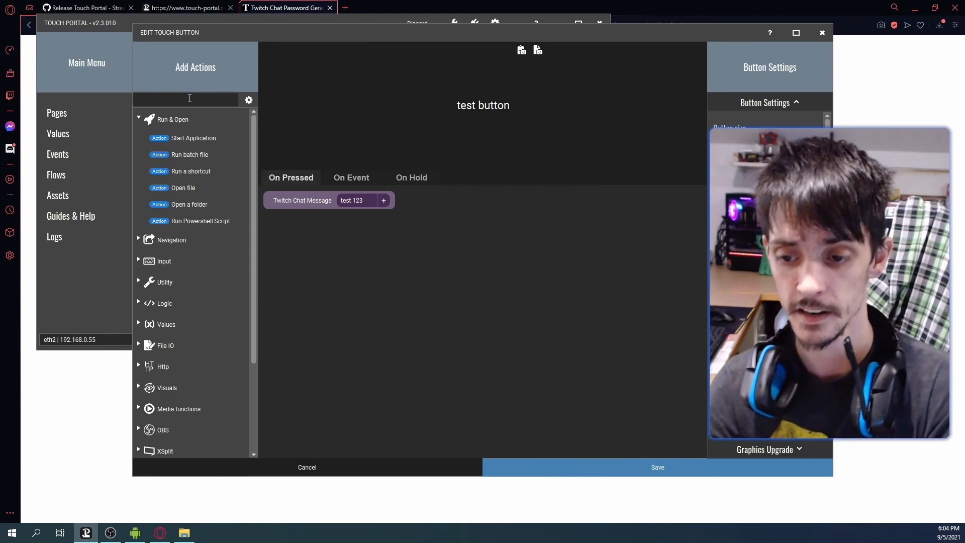
pyautogui.write('twktc')
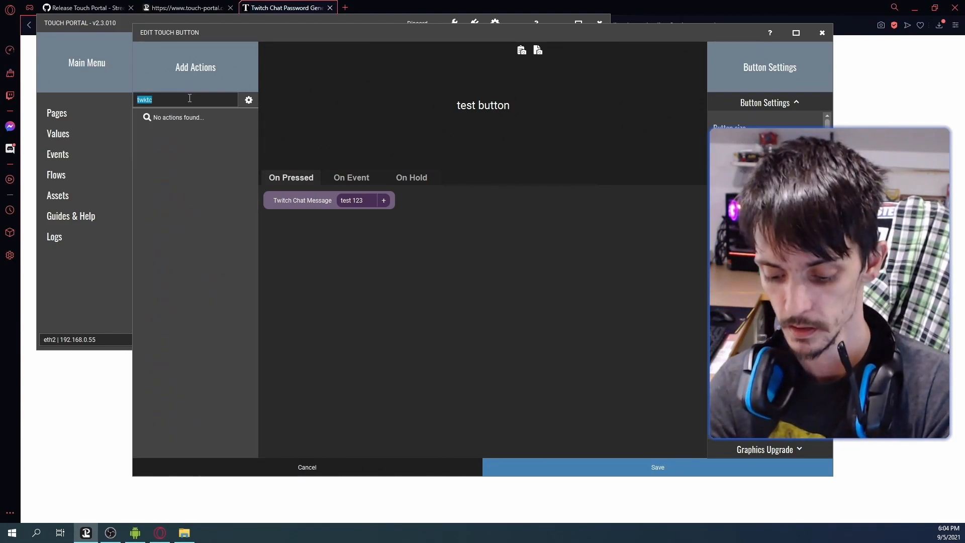
pyautogui.write('twitch')
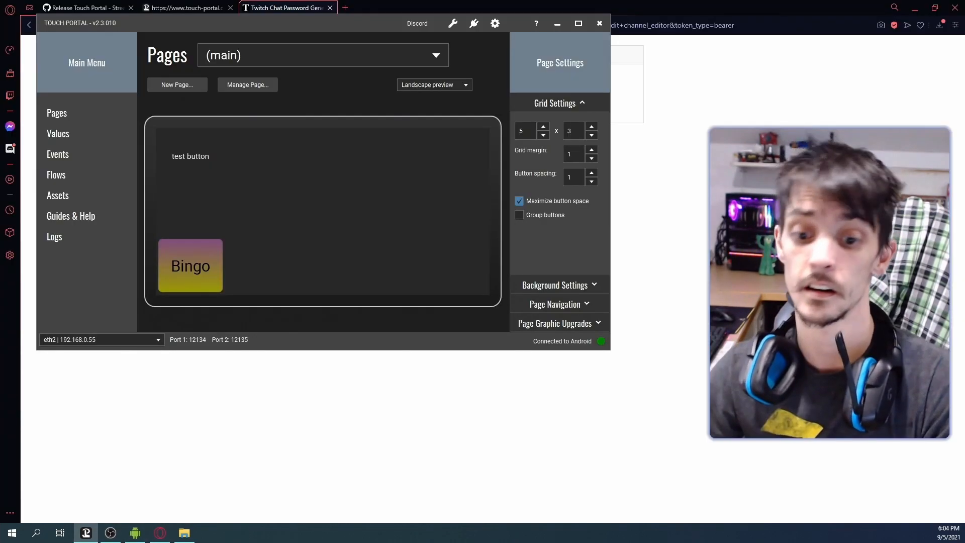
pyautogui.click(190, 156)
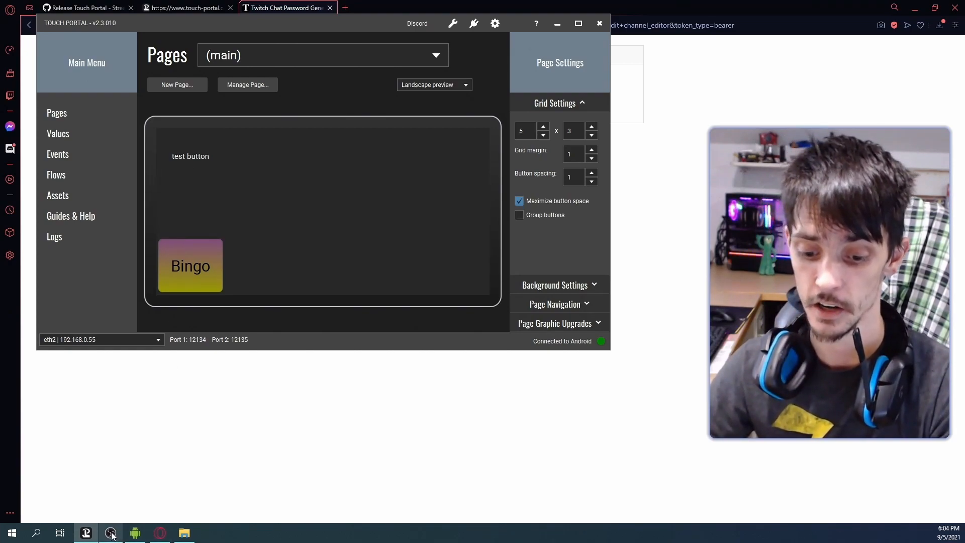
pyautogui.moveTo(111, 532)
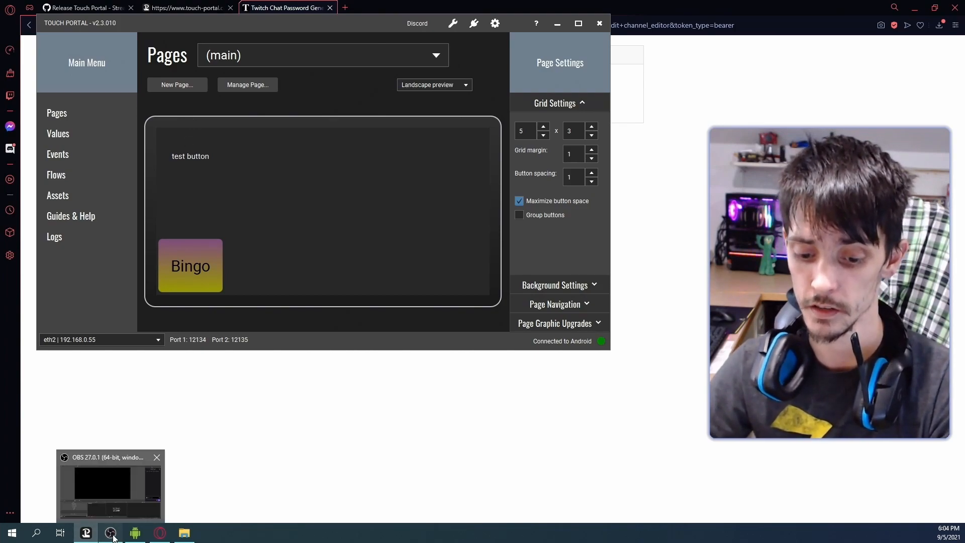